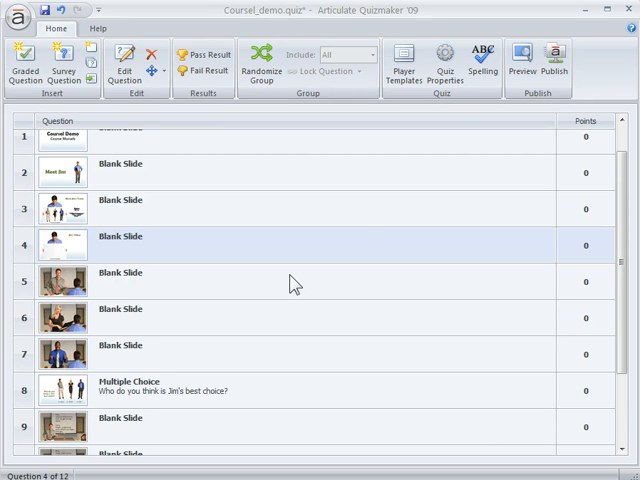
mouse_move(133, 260)
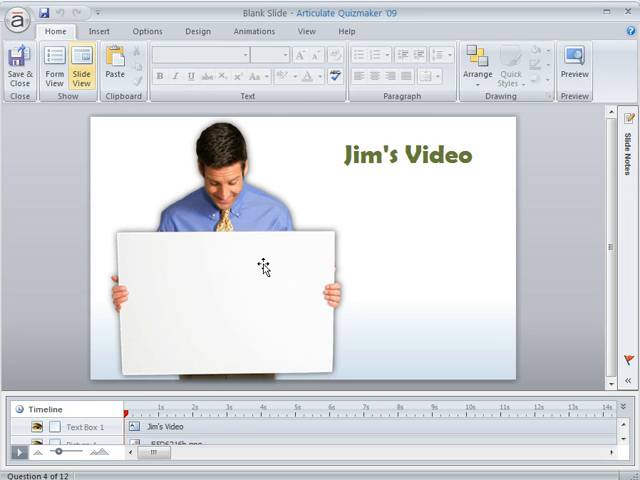
mouse_move(238, 380)
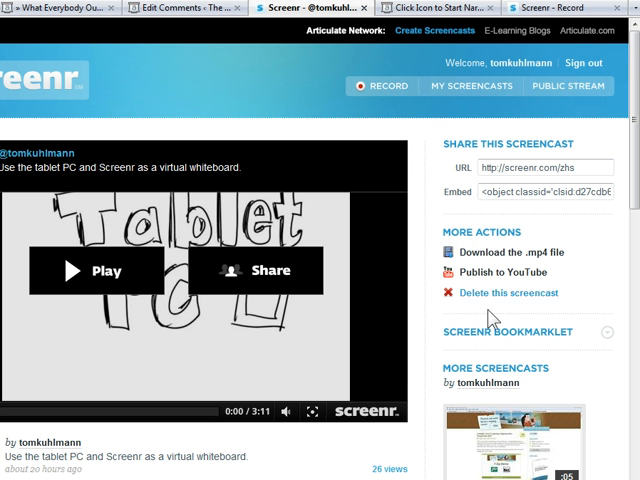
mouse_move(362, 392)
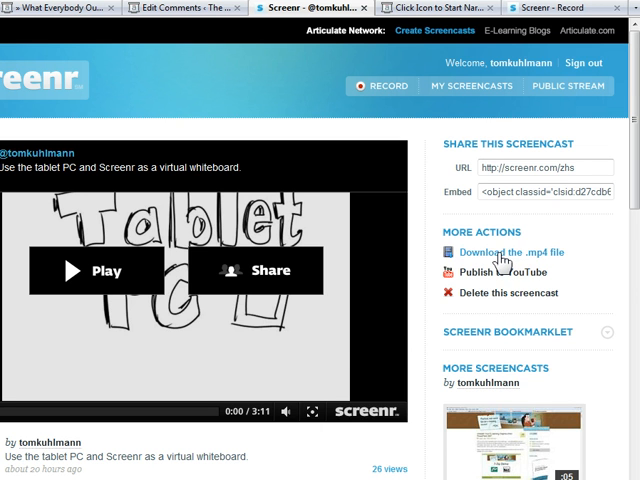
Download the Screenr screencast and save it as qm_demo.mp4 in the Screenr folder
left_click(513, 251)
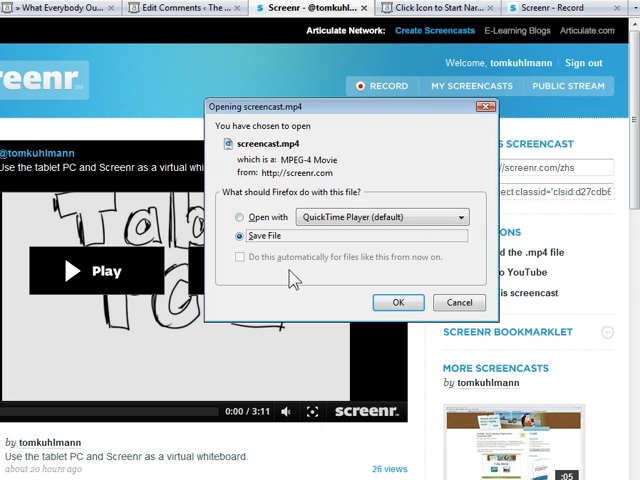
left_click(397, 302)
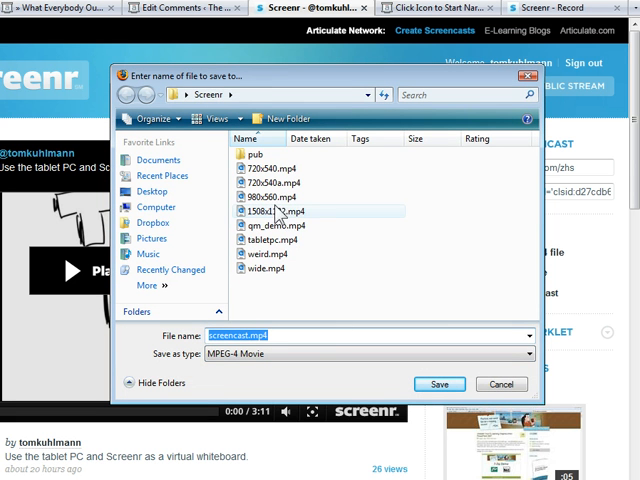
left_click(271, 225)
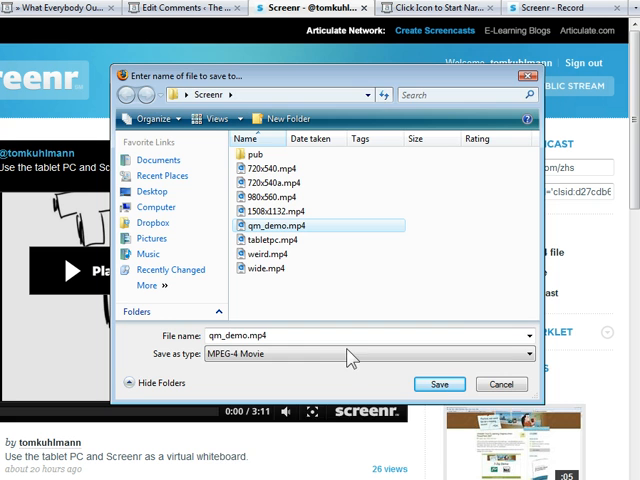
left_click(439, 384)
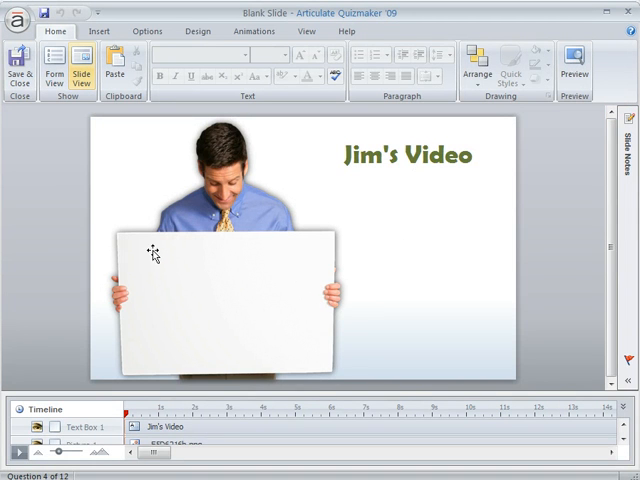
mouse_move(255, 172)
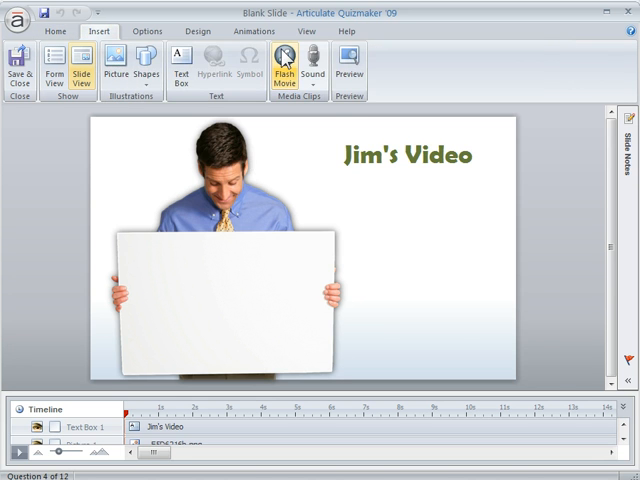
Insert qm_demo.mp4 from the Screenr folder as a Flash Movie on the slide
left_click(277, 70)
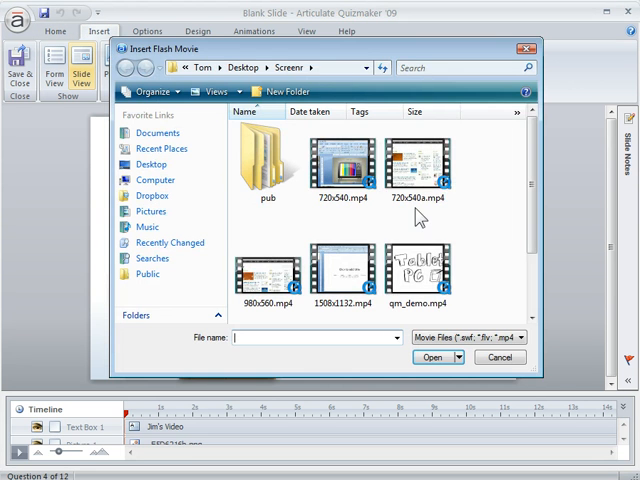
left_click(420, 270)
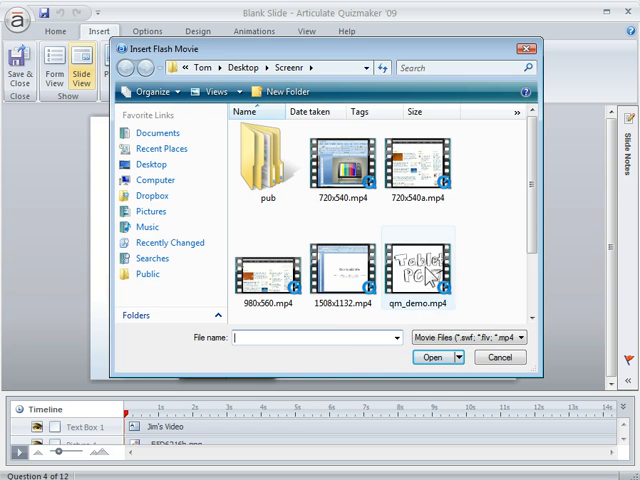
left_click(419, 267)
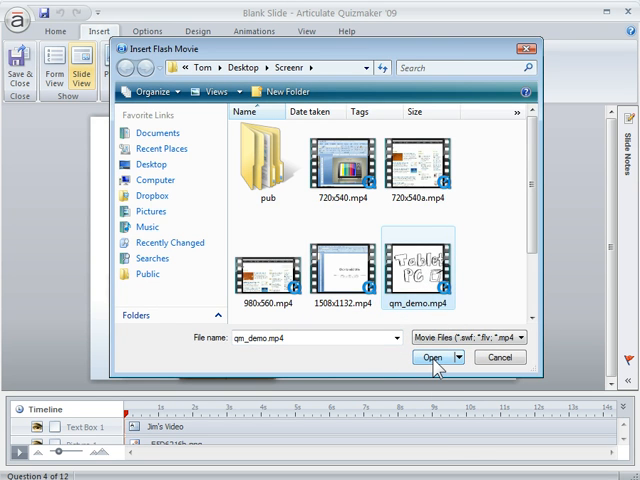
left_click(431, 357)
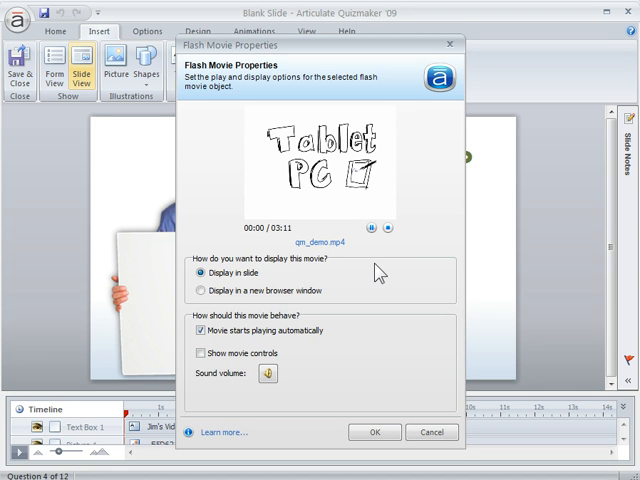
Pause the preview, turn off automatic playback and enable movie controls in Flash Movie Properties
left_click(371, 227)
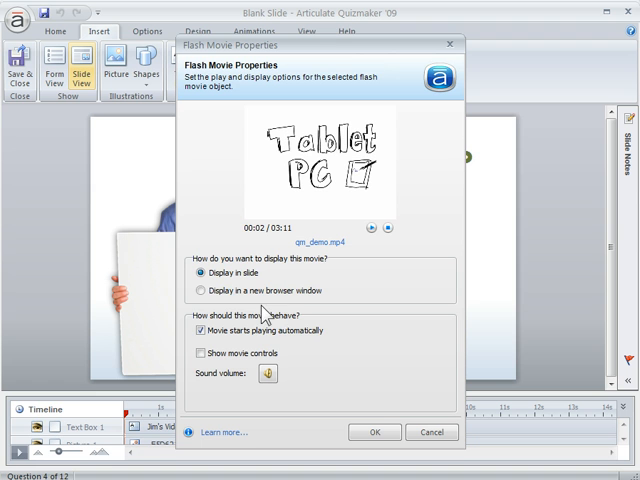
left_click(198, 331)
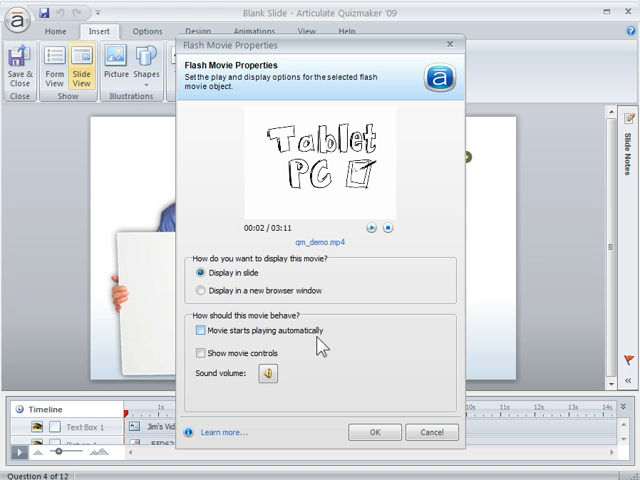
left_click(198, 353)
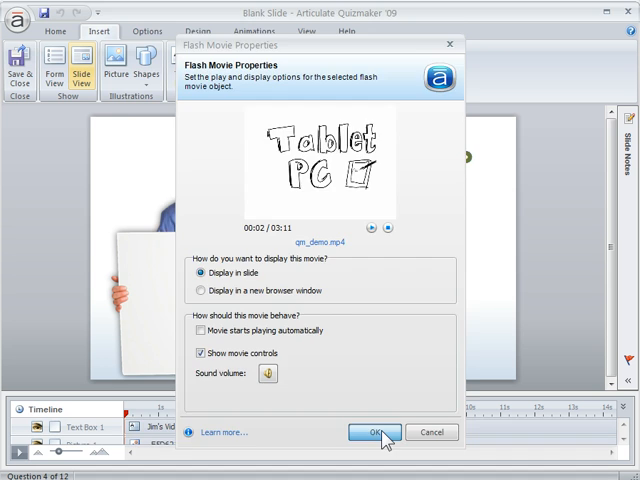
left_click(374, 432)
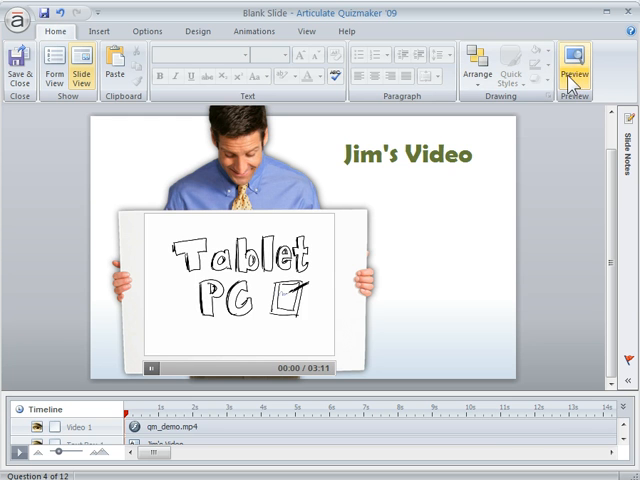
Preview the slide to see the qm_demo movie on the whiteboard
left_click(574, 70)
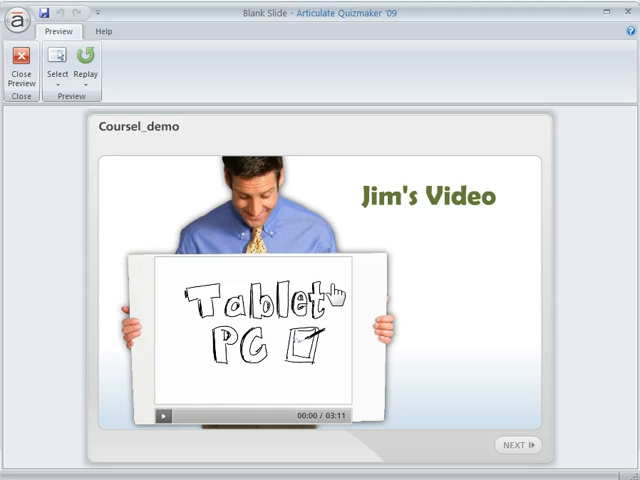
mouse_move(118, 402)
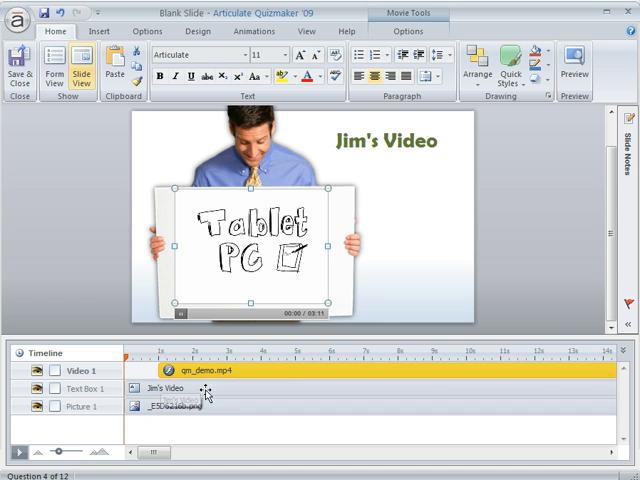
Select the title and whiteboard picture in the timeline, with the movie starting around 1s
left_click(384, 141)
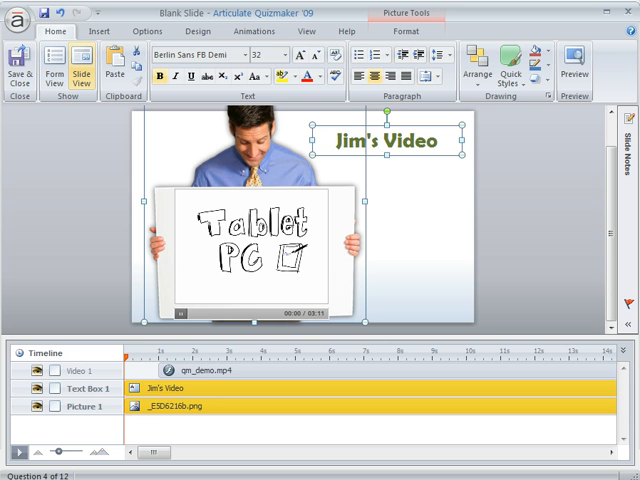
left_click(254, 31)
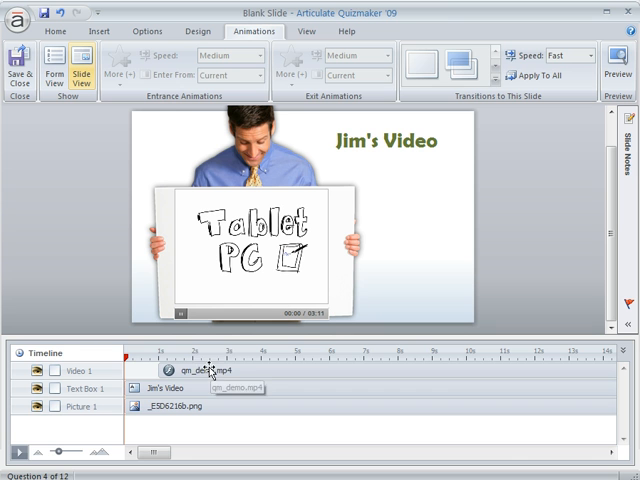
Give Video 1 a Fly In entrance animation from the bottom
left_click(210, 371)
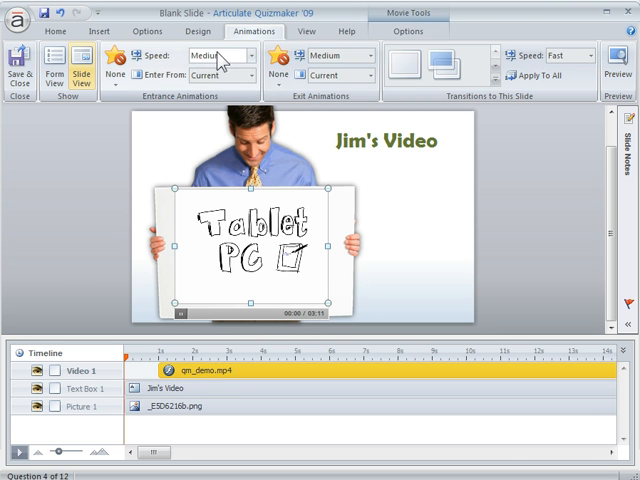
left_click(115, 62)
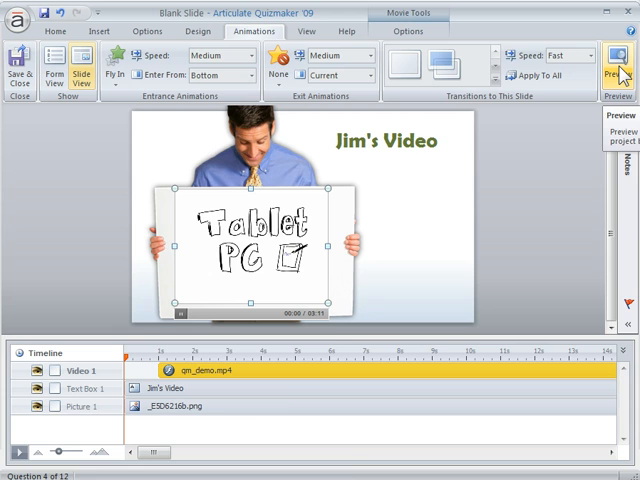
Preview the slide and pause the whiteboard movie at 1:26
left_click(616, 58)
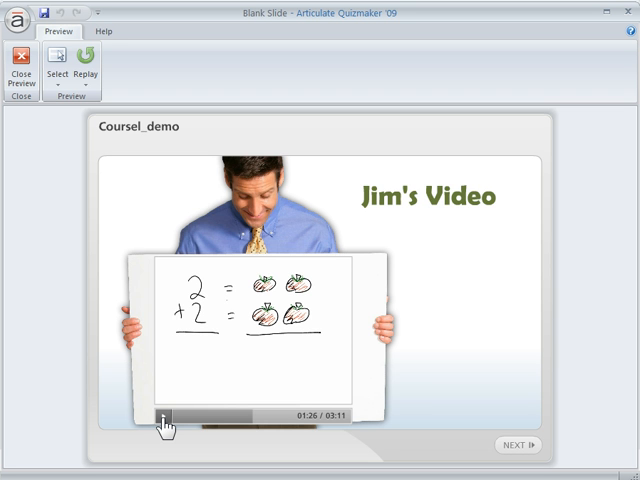
left_click(168, 417)
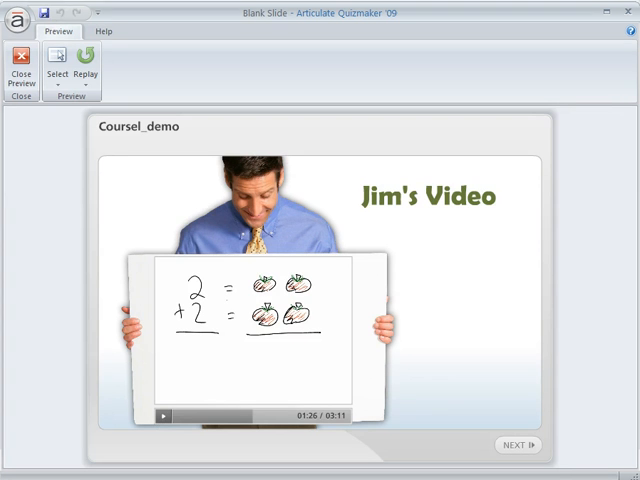